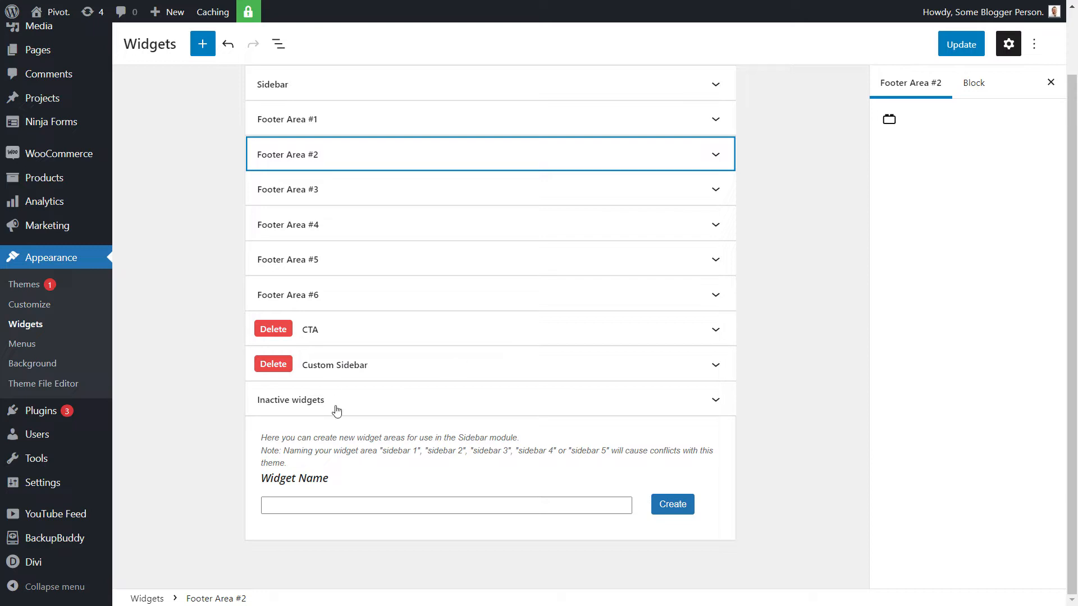
mouse_move(40, 411)
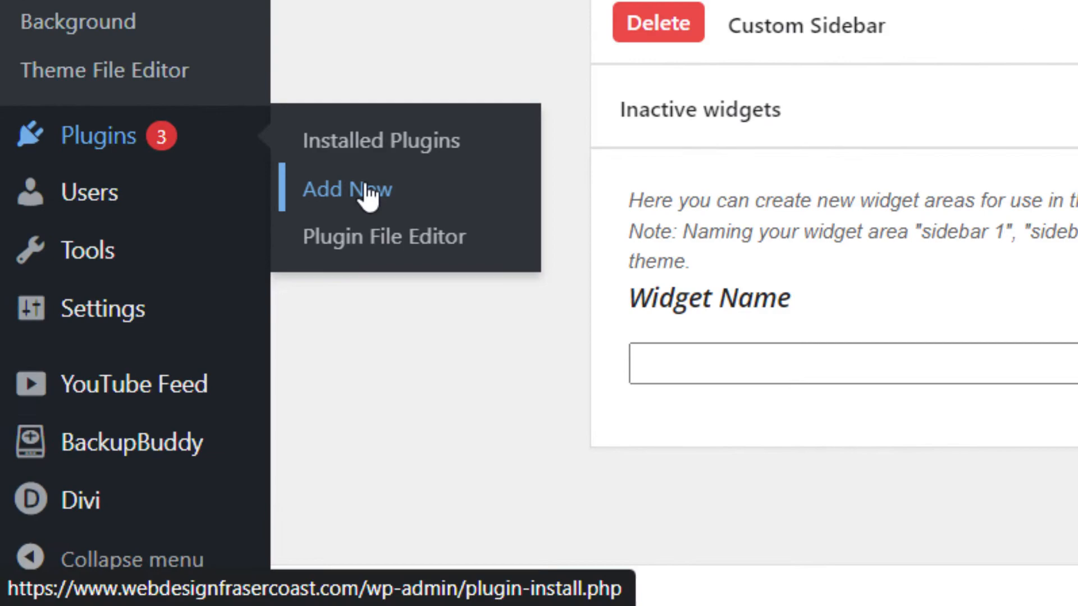
Step: Search 'cla' on Add New Plugins, install Classic Widgets and activate it
click(347, 189)
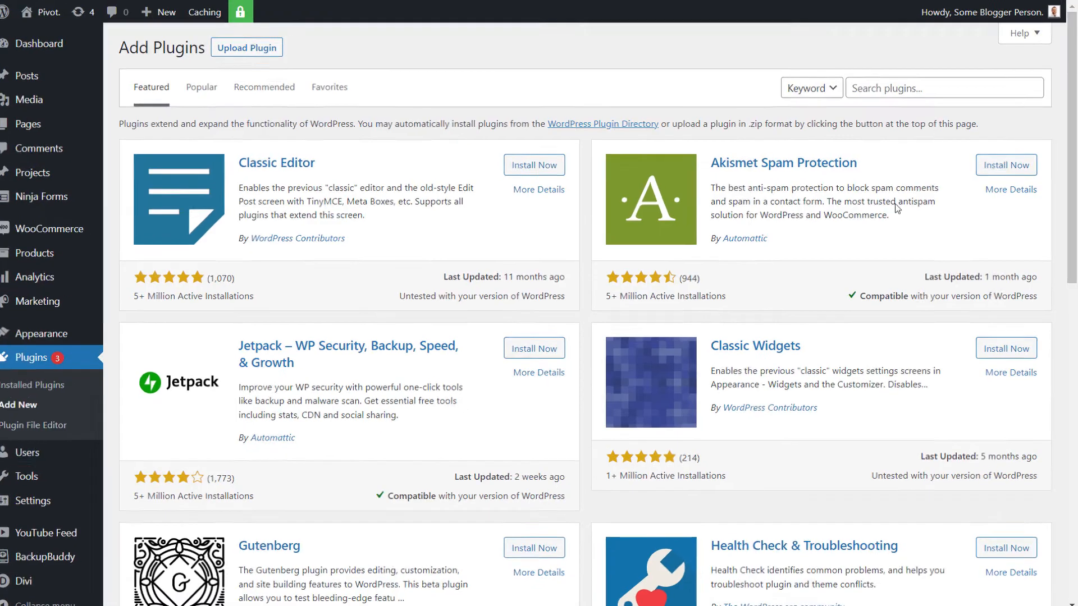
text(cla)
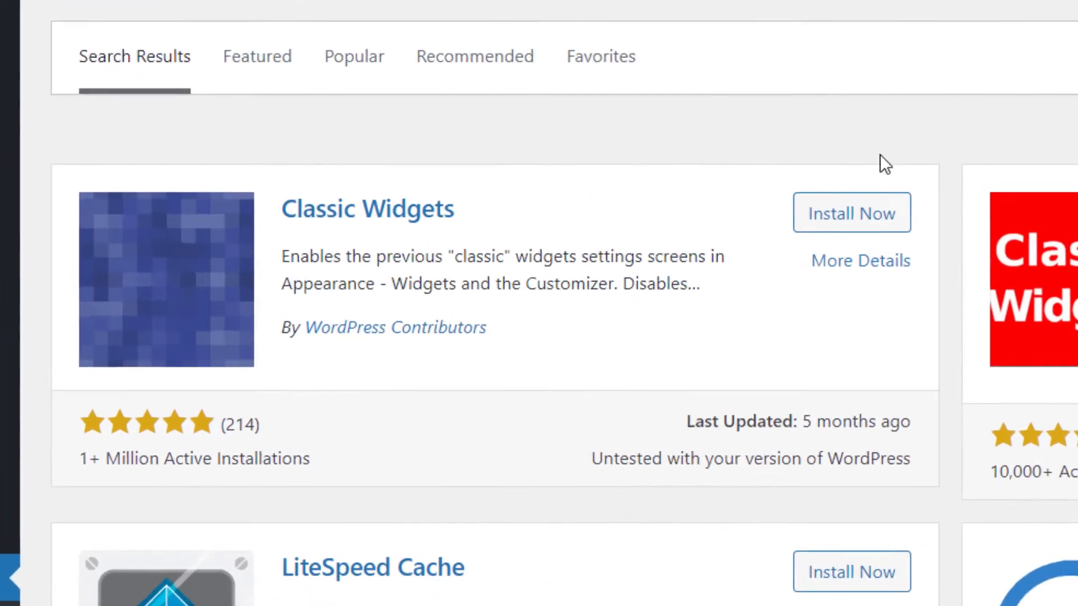
click(851, 213)
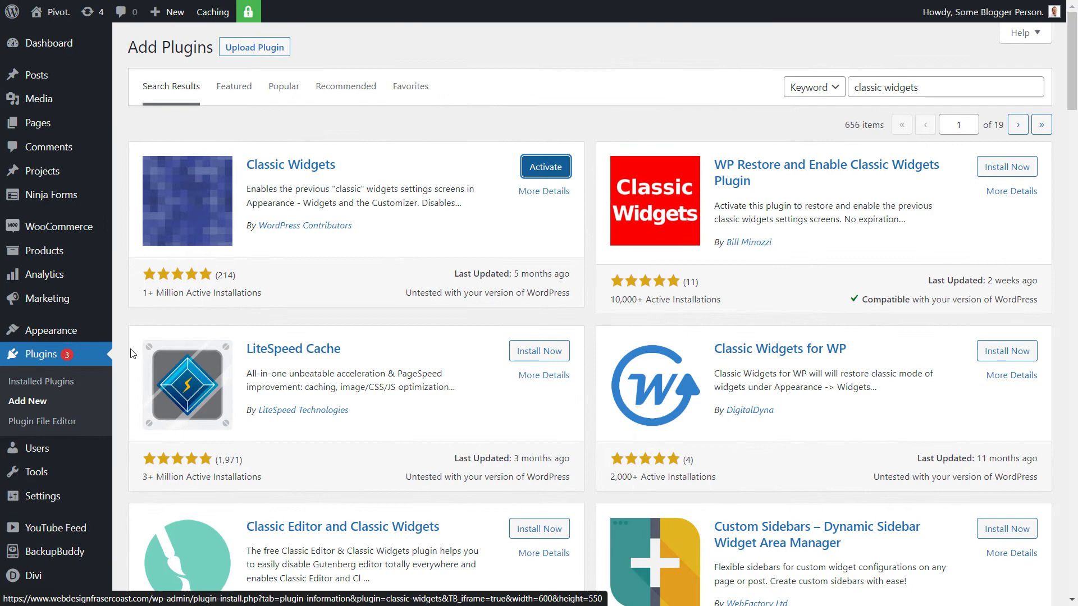
click(544, 166)
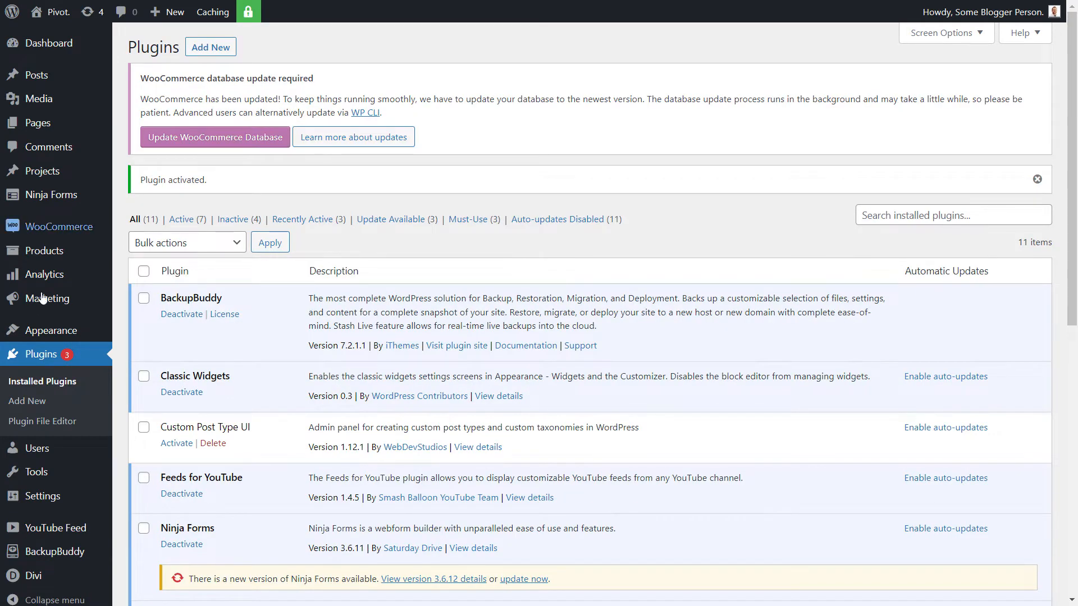
mouse_move(48, 330)
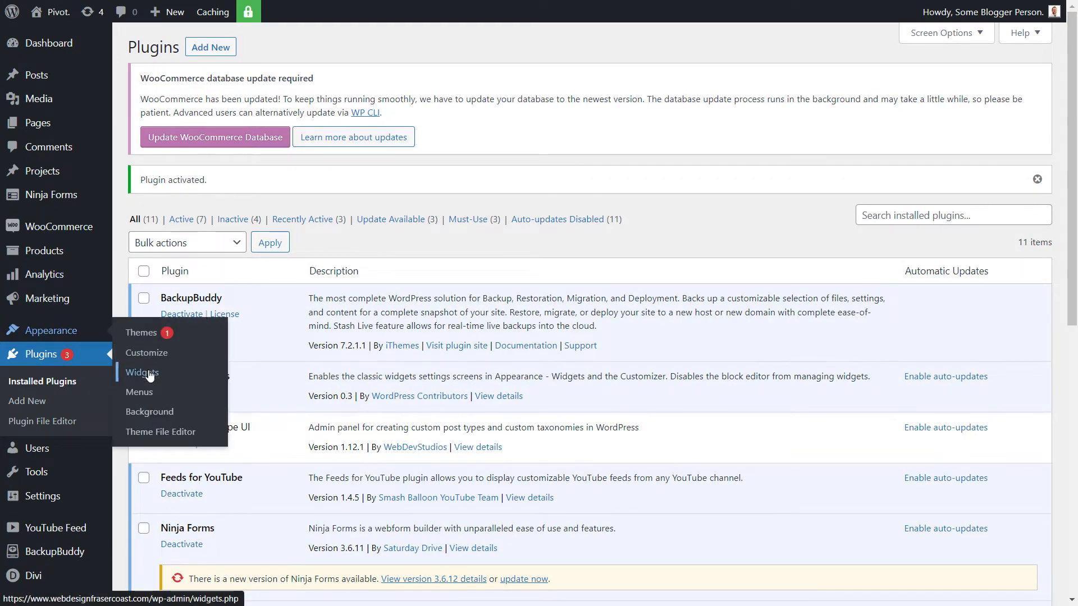
Step: Go to Appearance > Widgets to view the restored classic widget layout
click(141, 373)
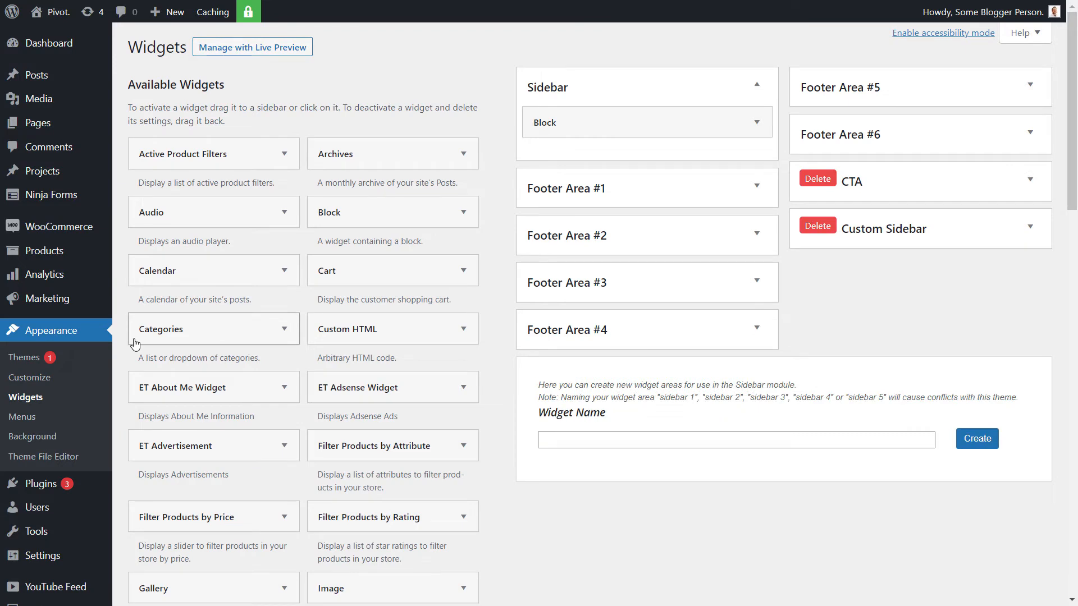